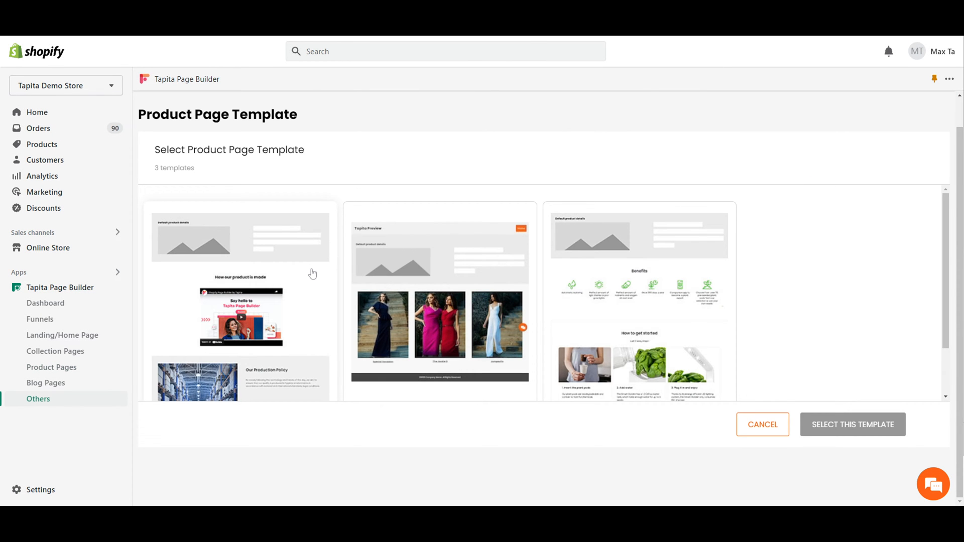
pyautogui.moveTo(611, 301)
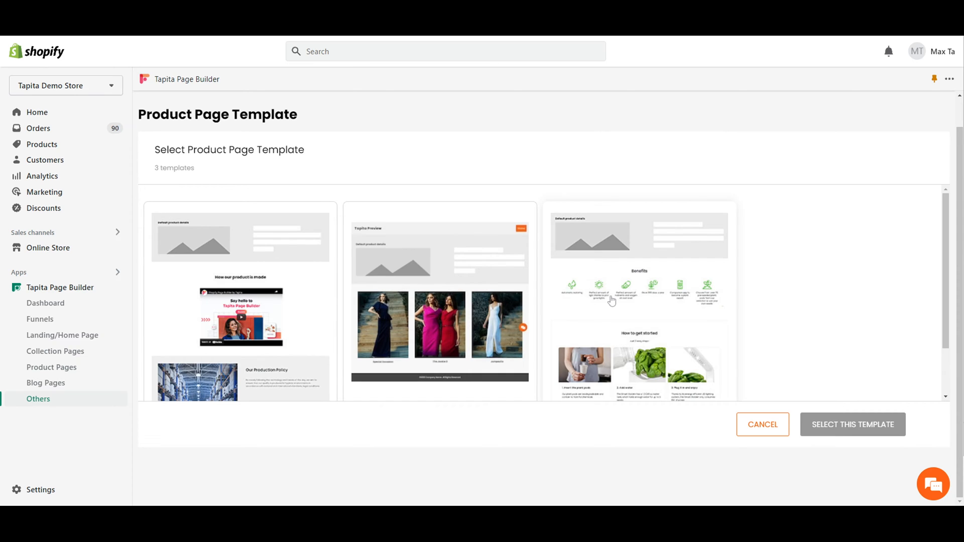
# Start a new page from the Benefits-section template, keeping the template's own styles.
pyautogui.click(637, 301)
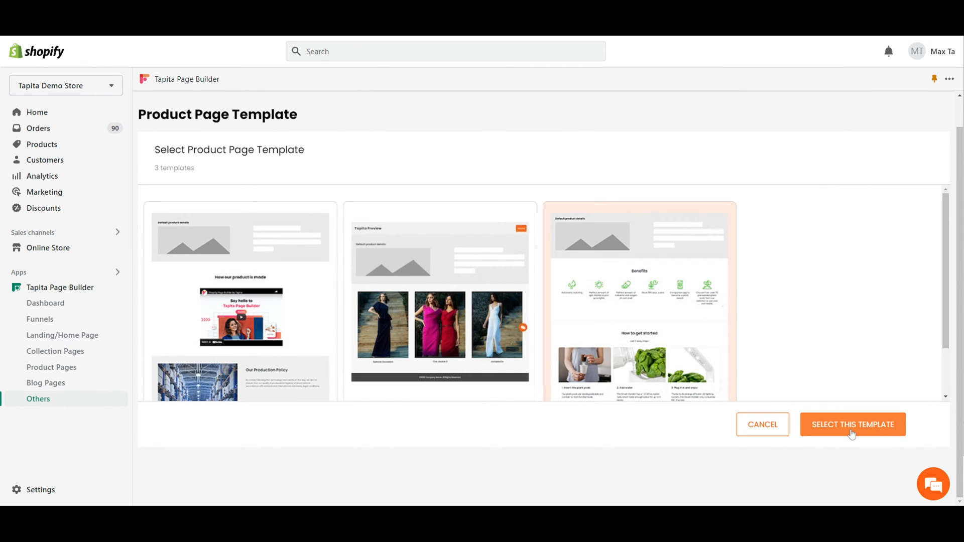
pyautogui.click(851, 424)
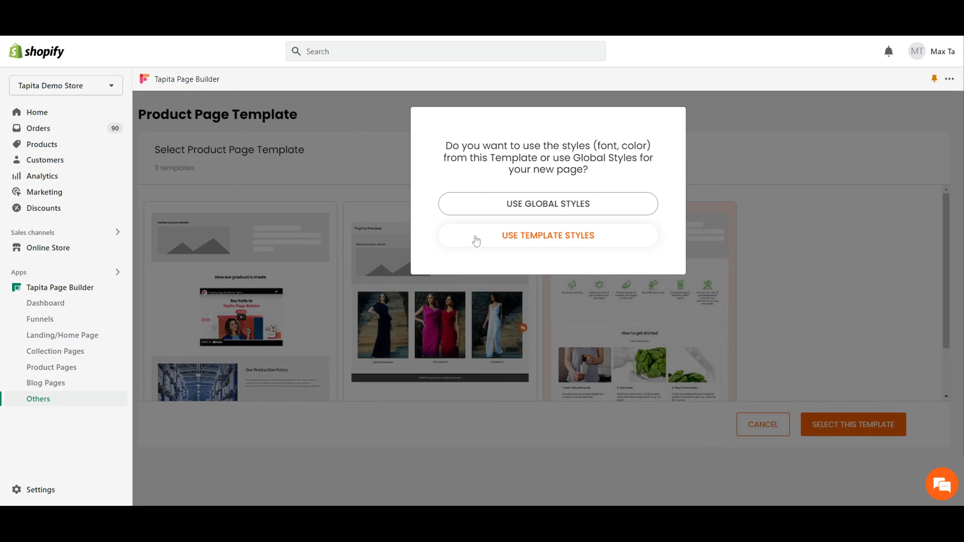
pyautogui.moveTo(559, 240)
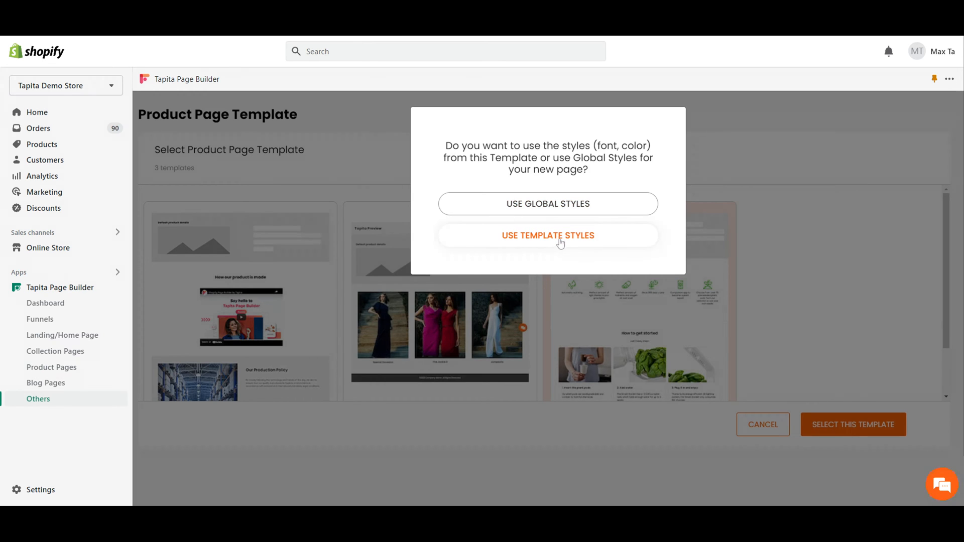
pyautogui.click(547, 235)
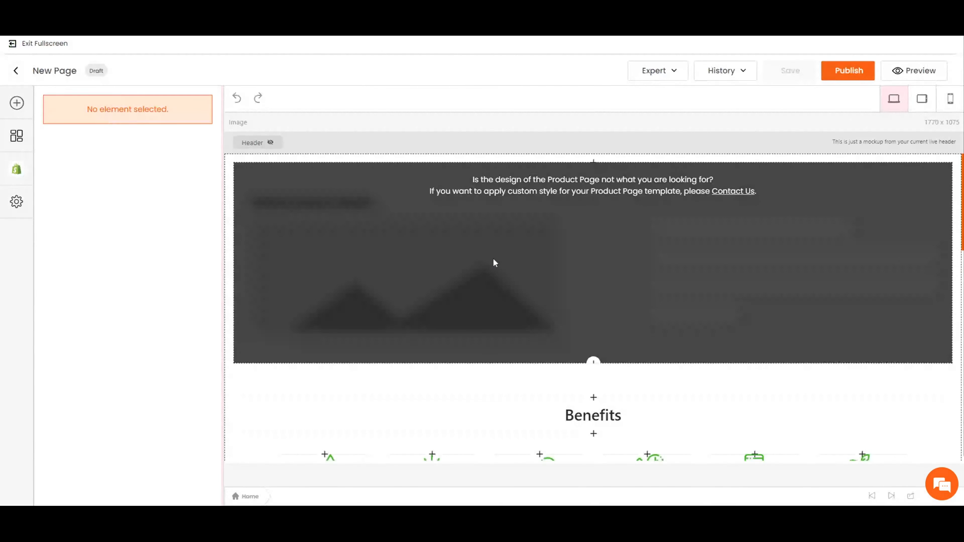
pyautogui.moveTo(764, 221)
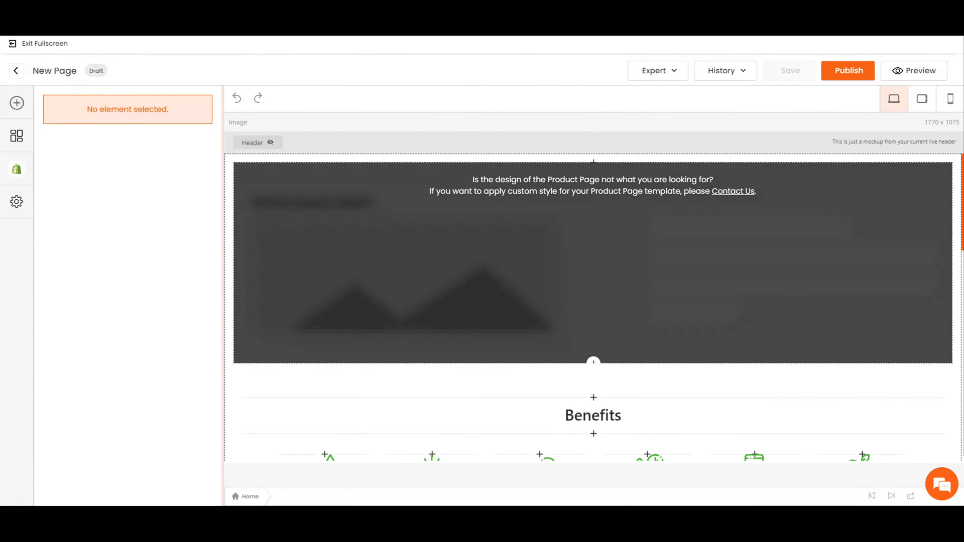
pyautogui.moveTo(426, 193)
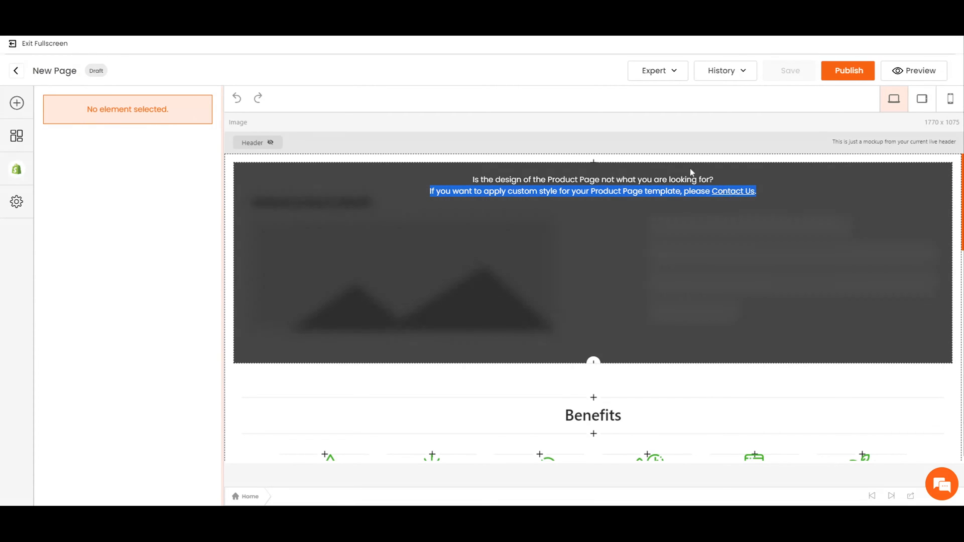
# Add an Image Slider, then a 'What is Lorem Ipsum?' Paragraph element above Benefits.
pyautogui.click(16, 103)
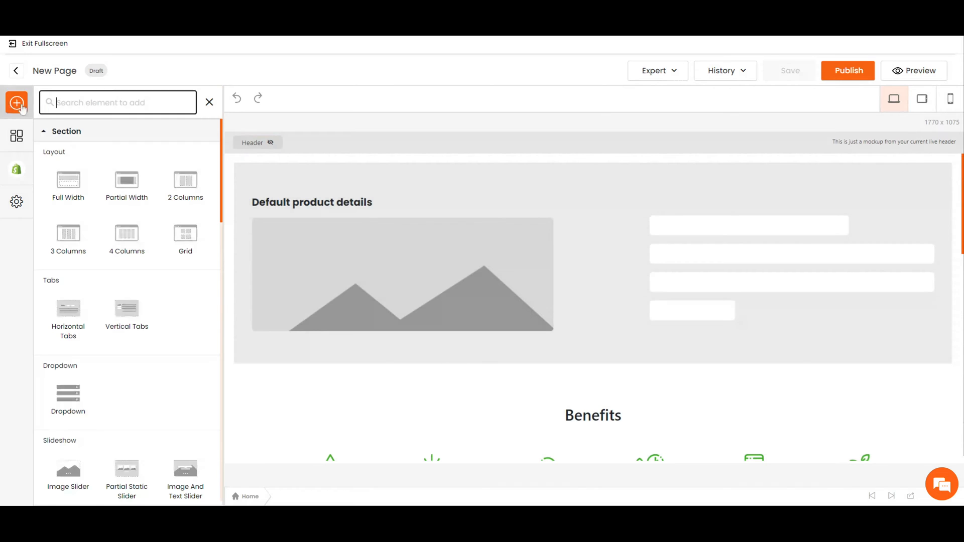
pyautogui.moveTo(89, 279)
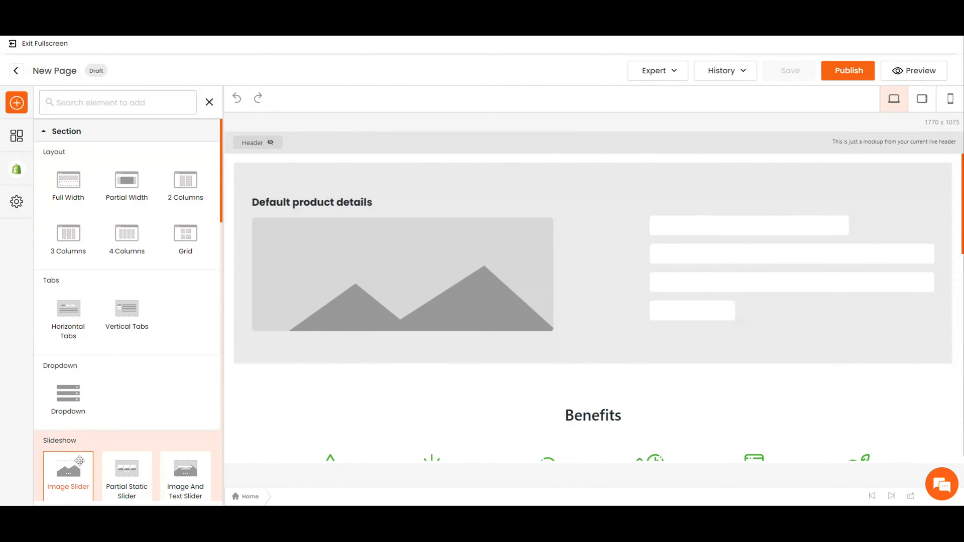
pyautogui.click(68, 469)
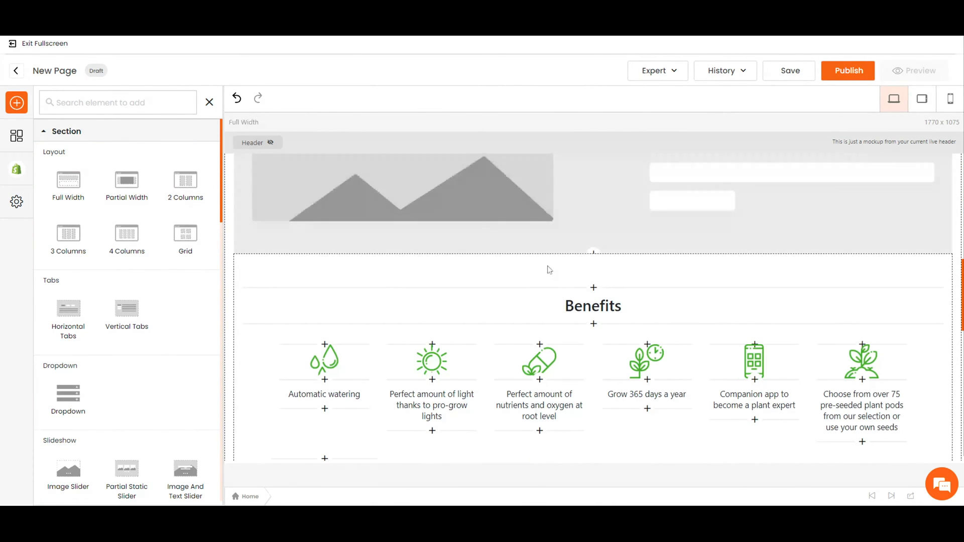
pyautogui.moveTo(591, 258)
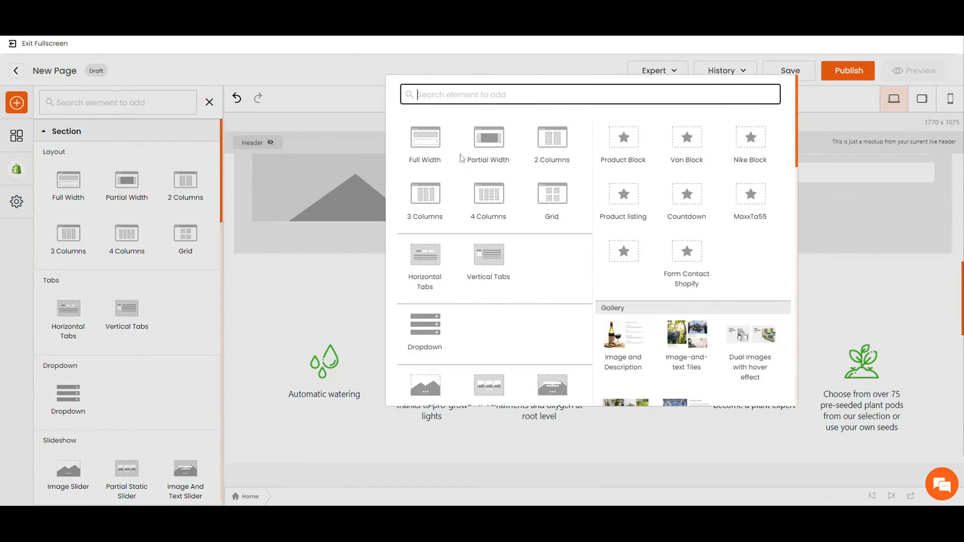
pyautogui.click(209, 101)
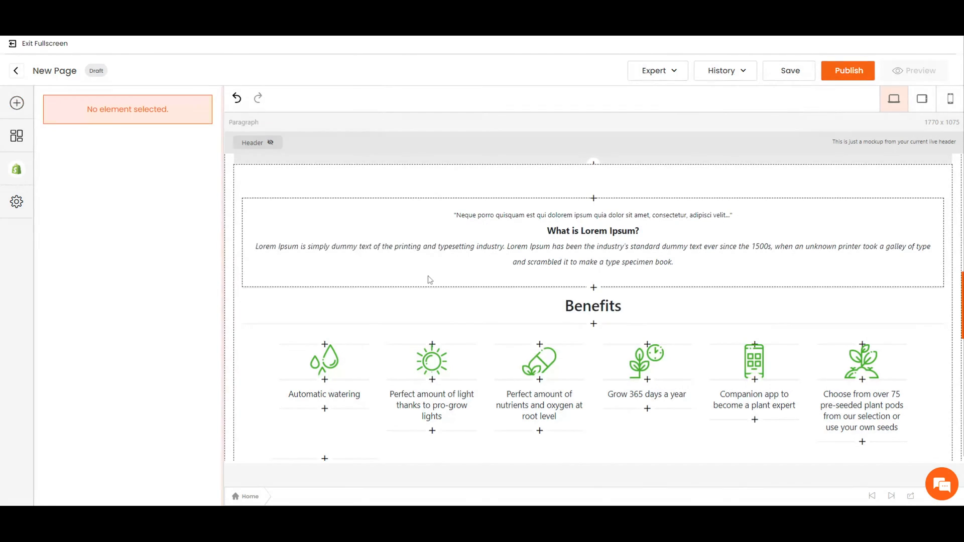
pyautogui.scroll(3)
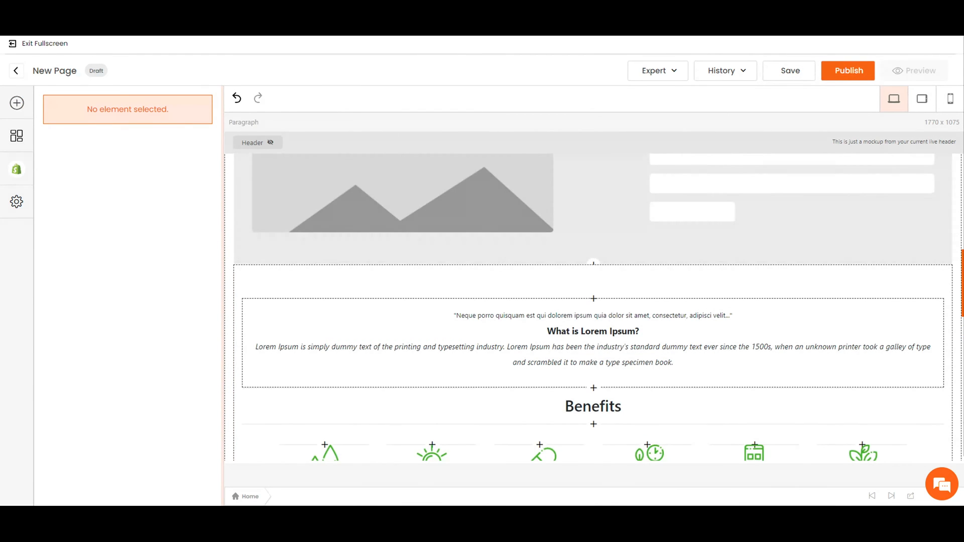
# Add a Products Scrolling element with its category set to VANS.
pyautogui.click(592, 344)
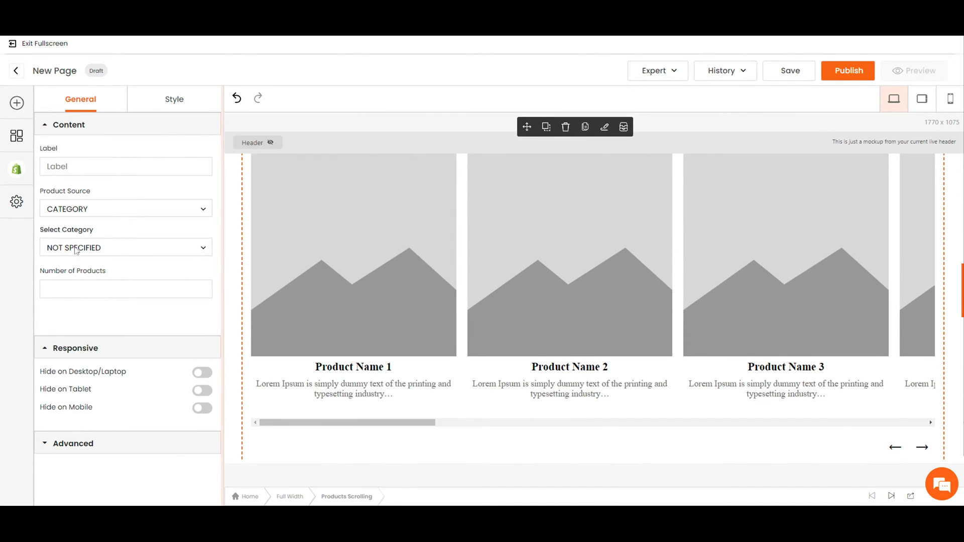
pyautogui.click(126, 247)
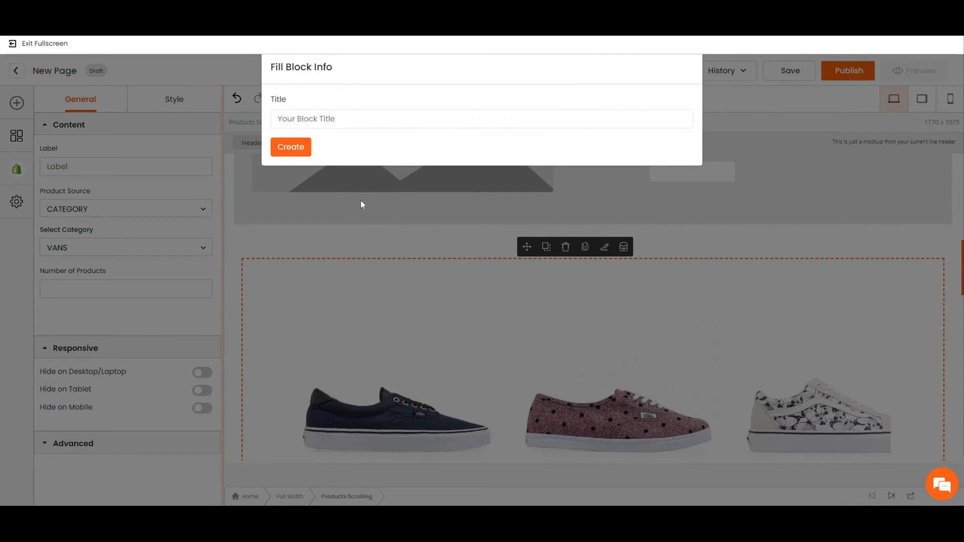
# Save the Vans scroller as a block titled 'Van Block'.
pyautogui.write('Van')
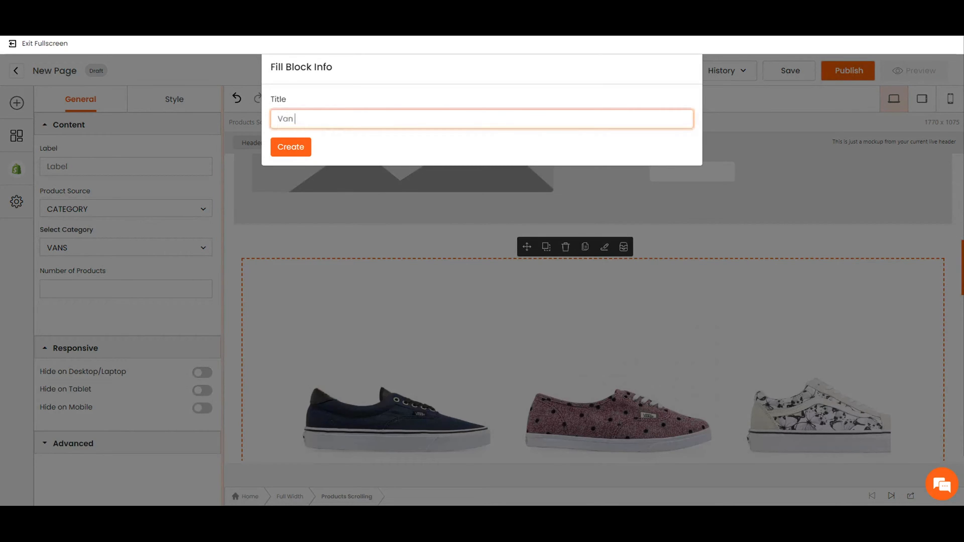
pyautogui.write('Block')
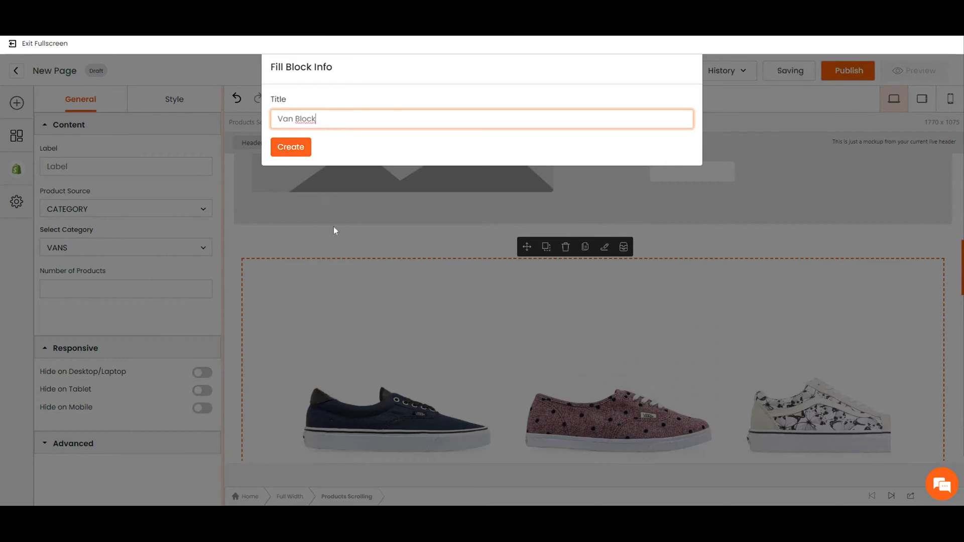
pyautogui.click(290, 147)
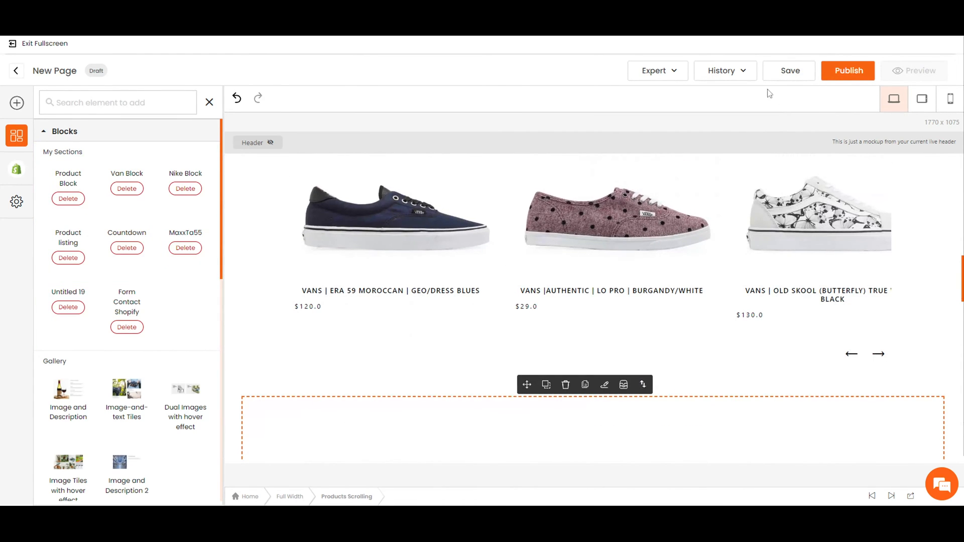
# Restore the latest New Page version from History and switch to tablet view.
pyautogui.click(723, 70)
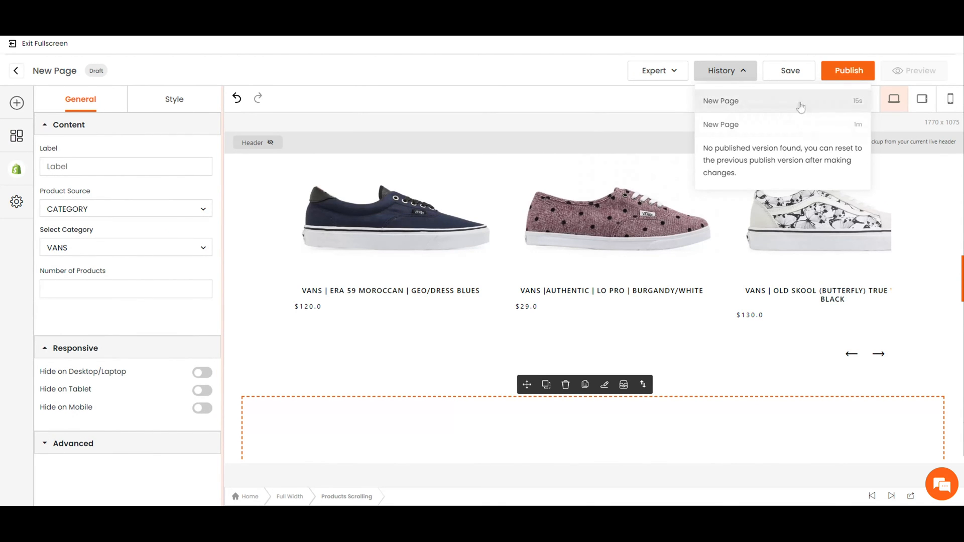
pyautogui.click(738, 100)
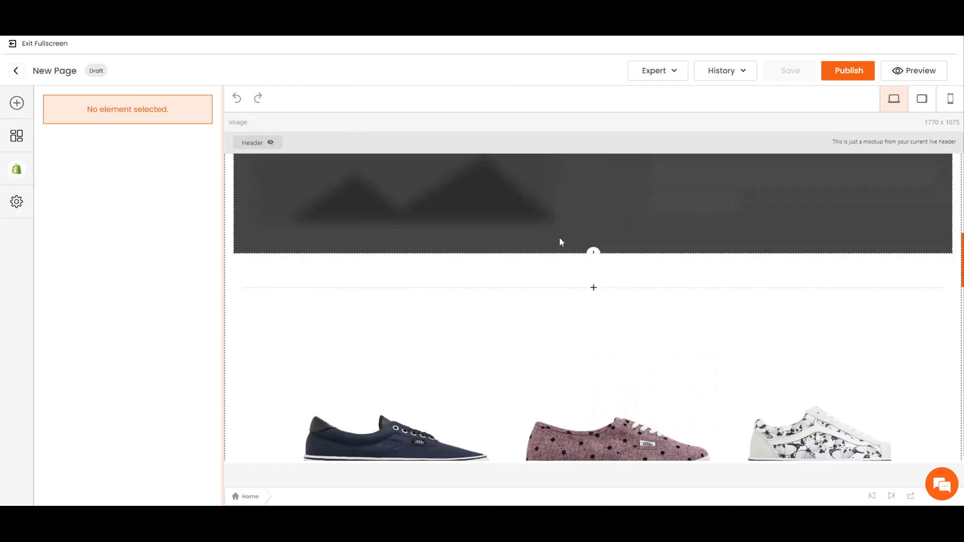
pyautogui.click(921, 98)
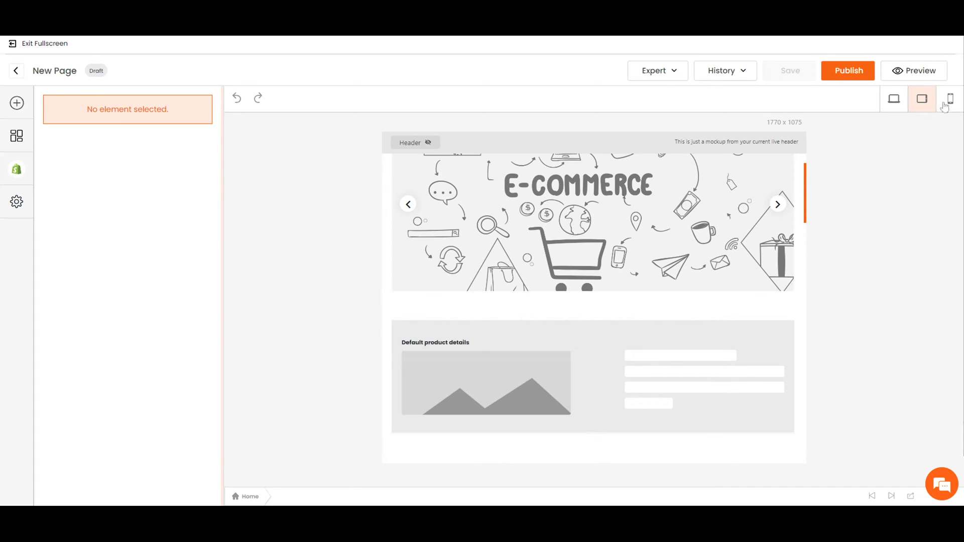
# Switch to mobile view and open the Publish settings dialog.
pyautogui.click(592, 408)
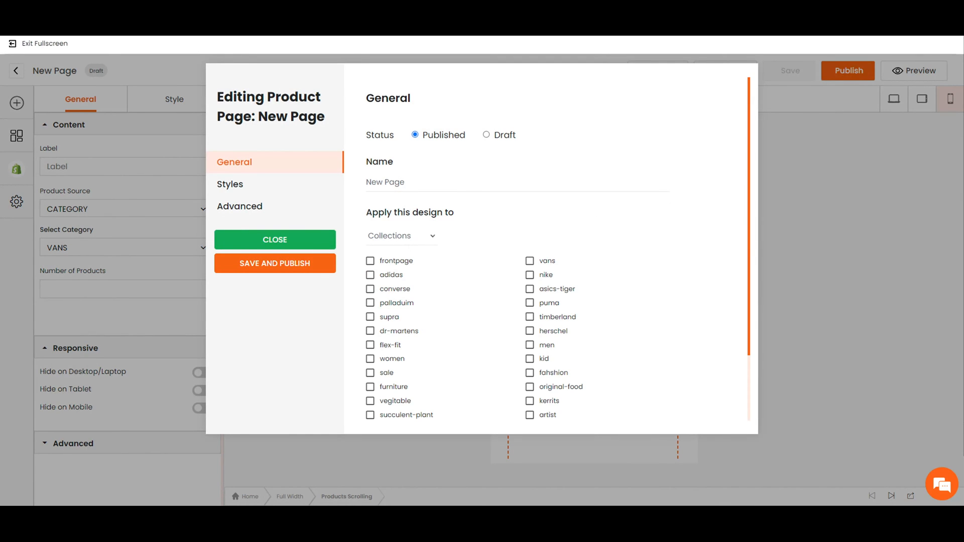
# Apply the design to three selected Vans products and save and publish.
pyautogui.click(400, 236)
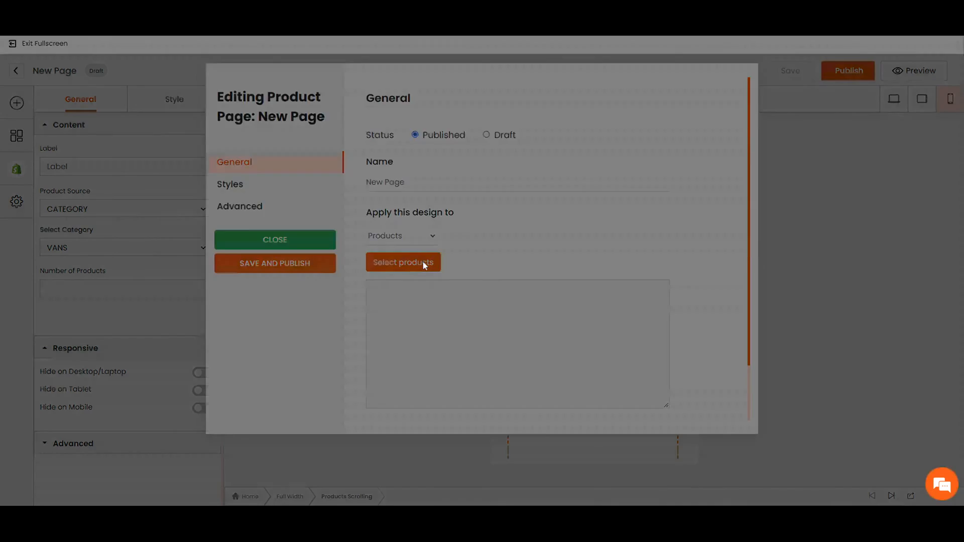
pyautogui.click(403, 262)
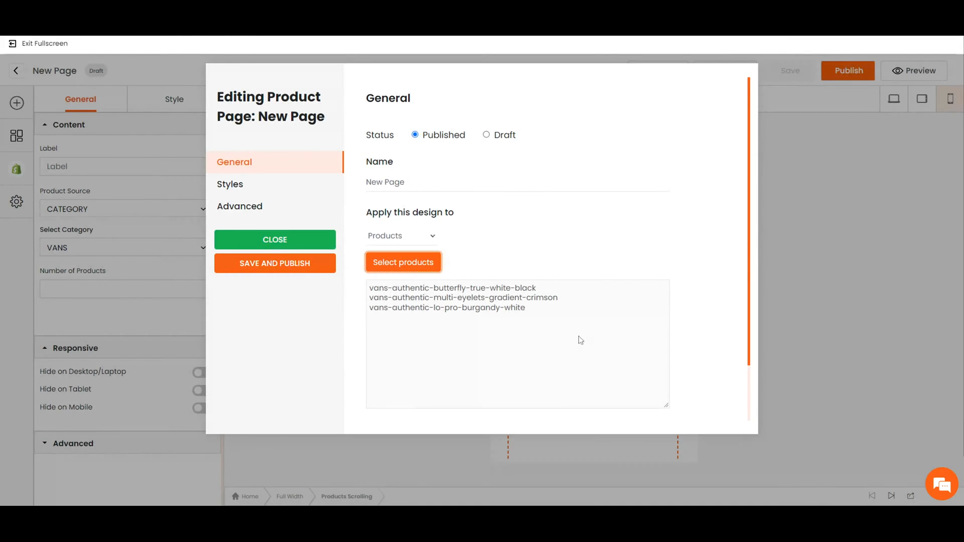
pyautogui.click(274, 263)
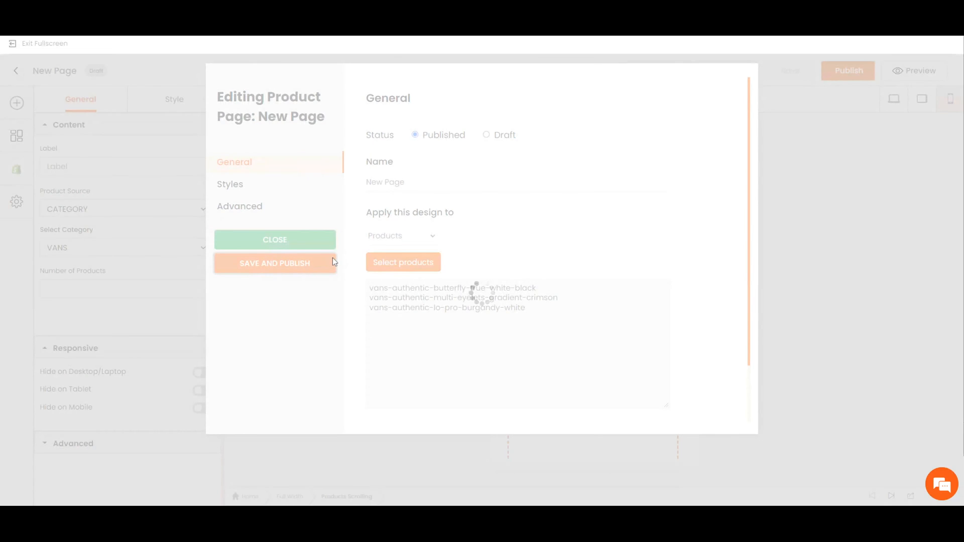